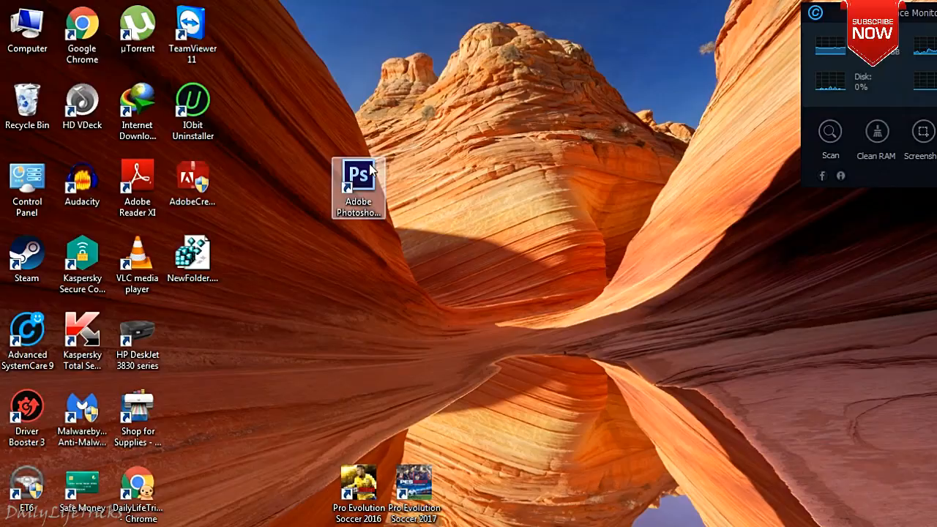
Launch the Adobe CS6 Set-up.exe from the Photoshop installer folder
{"action": "double_click", "coordinate": [357, 179]}
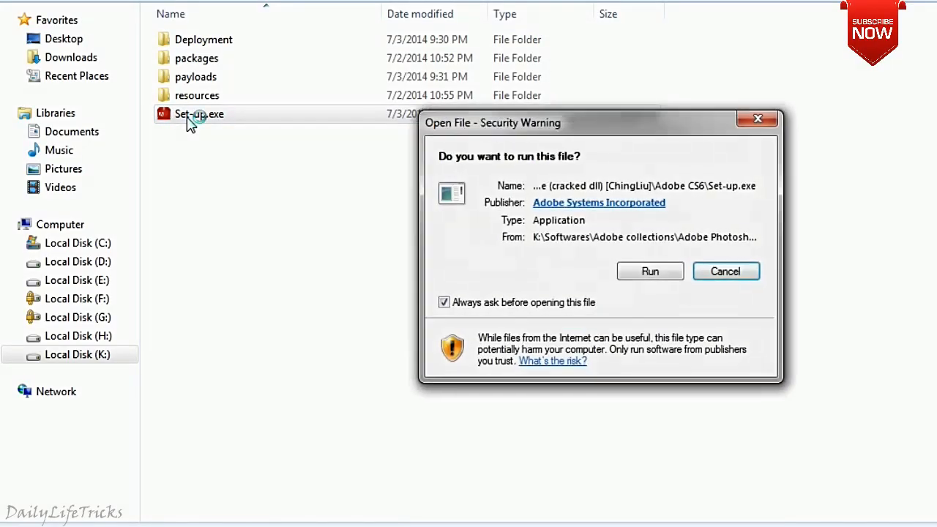
Allow Set-up.exe to run, which ends in the 'installer failed to initialize' error
{"action": "left_click", "coordinate": [651, 271]}
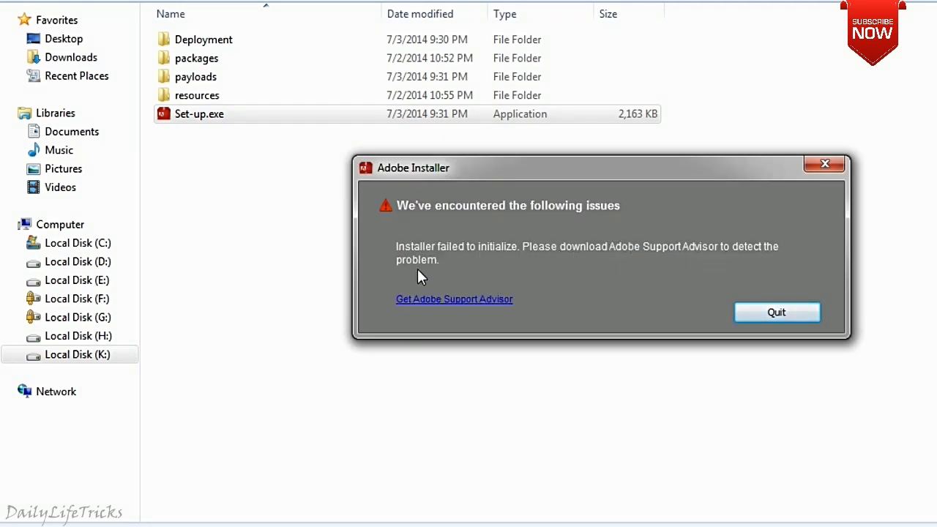
{"action": "mouse_move", "coordinate": [452, 307]}
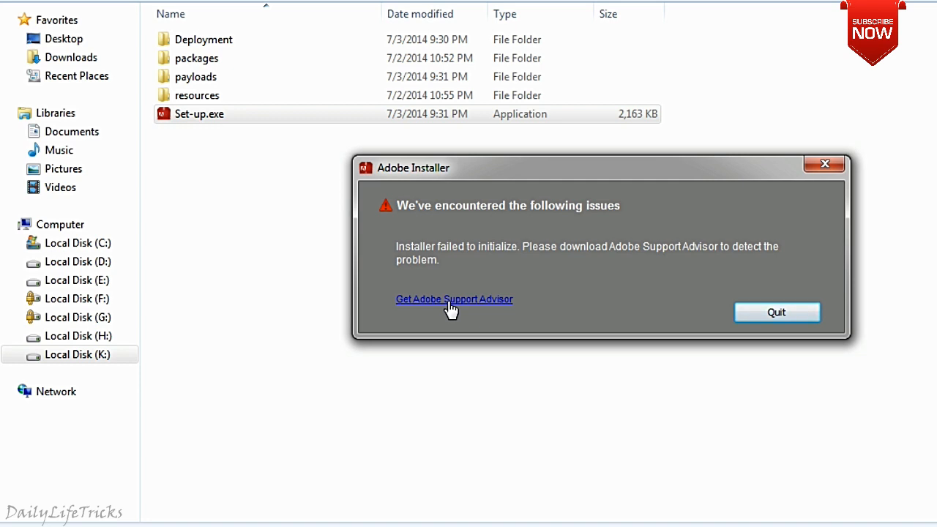
{"action": "mouse_move", "coordinate": [513, 313]}
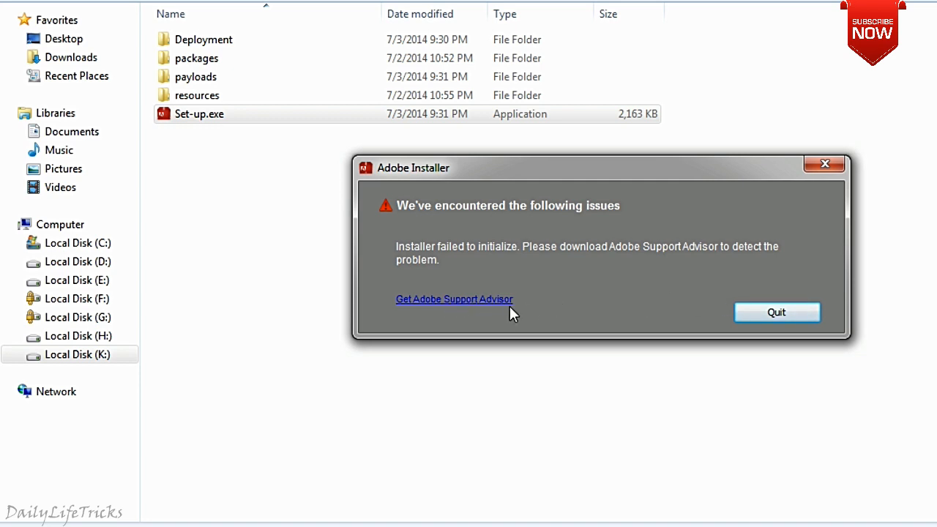
{"action": "mouse_move", "coordinate": [439, 311]}
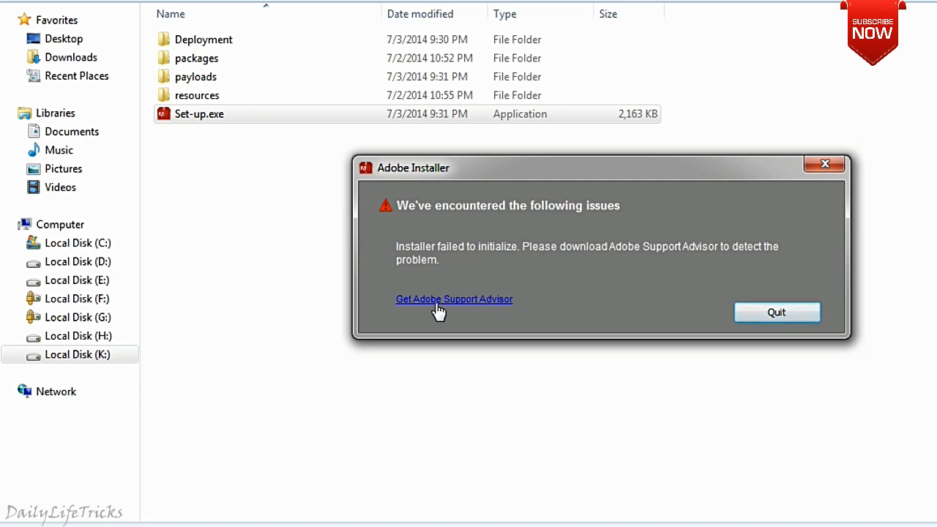
Follow the Get Adobe Support Advisor link to the discontinued page, then on to the Cleaner Tool article
{"action": "left_click", "coordinate": [454, 298]}
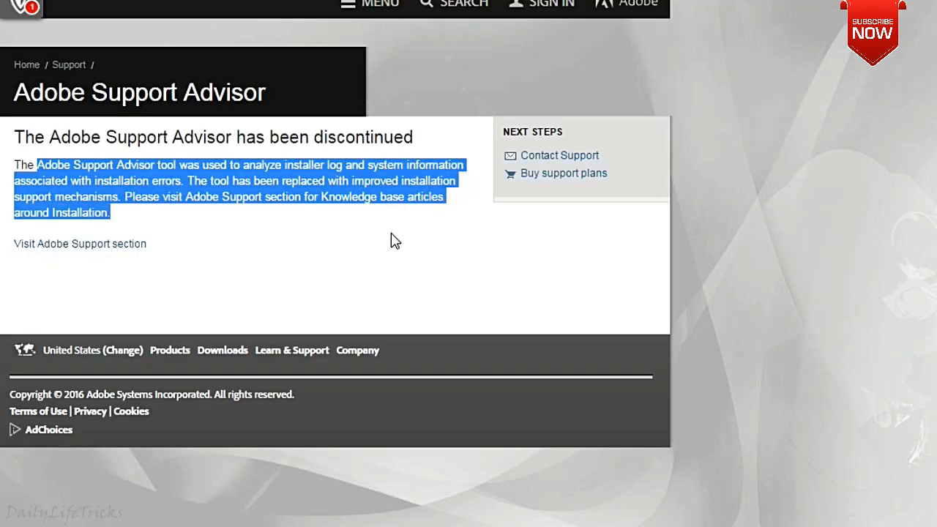
{"action": "left_click", "coordinate": [396, 240]}
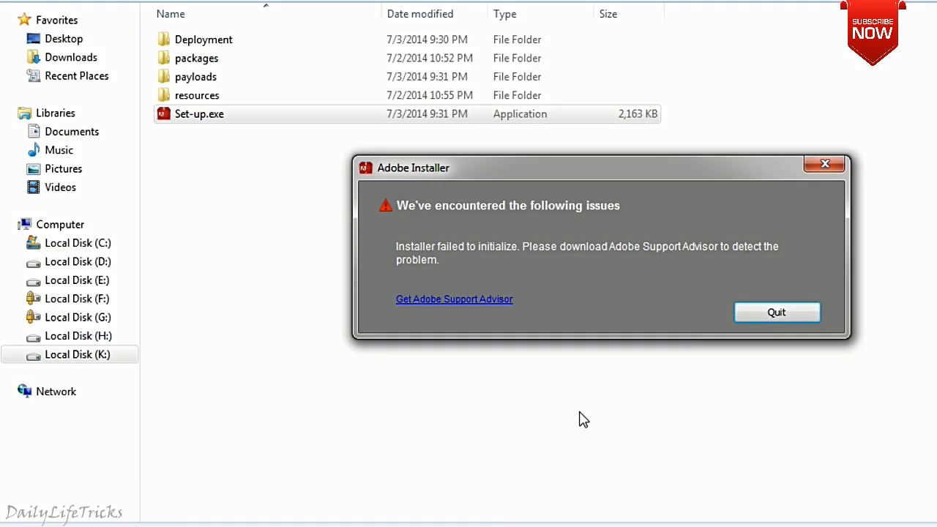
{"action": "left_click", "coordinate": [777, 312]}
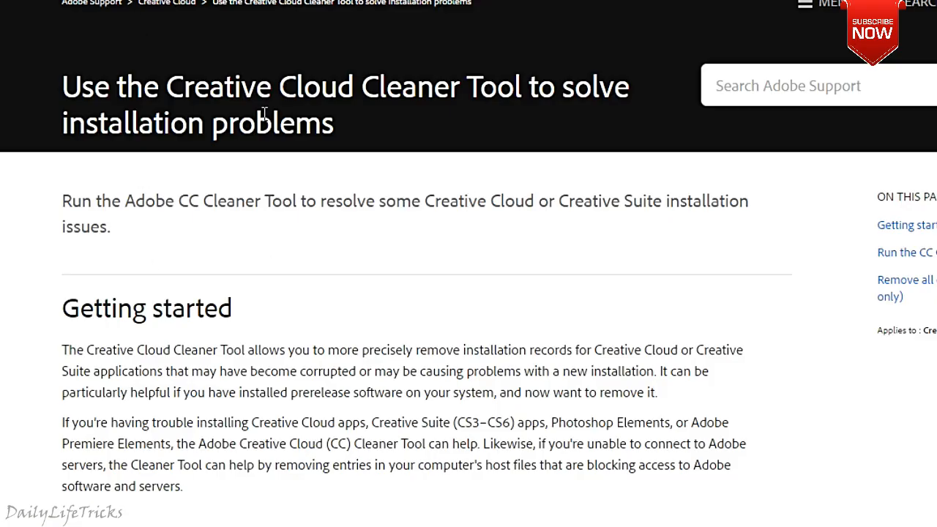
{"action": "mouse_move", "coordinate": [395, 87]}
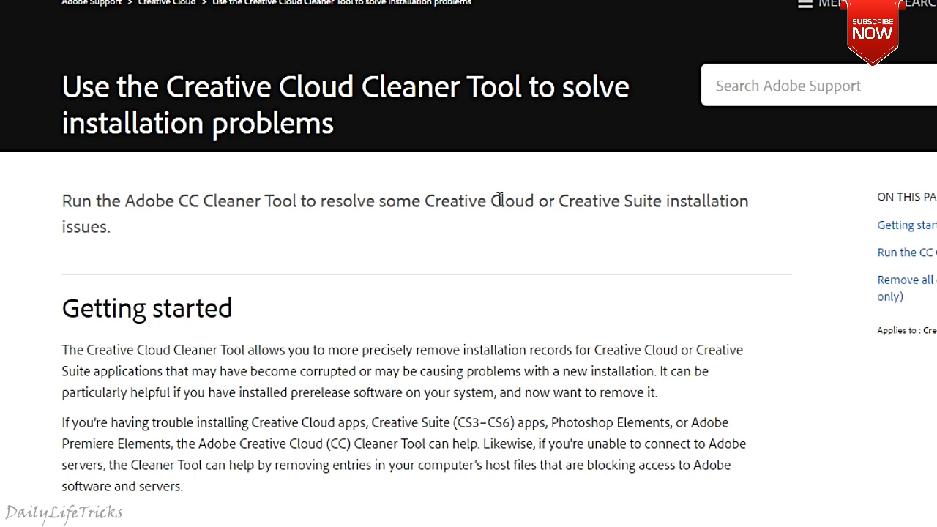
Scroll the Cleaner Tool support page down to the AdobeCreativeCloudCleanerTool.exe download step
{"action": "scroll", "scroll_direction": "down", "scroll_amount": 3}
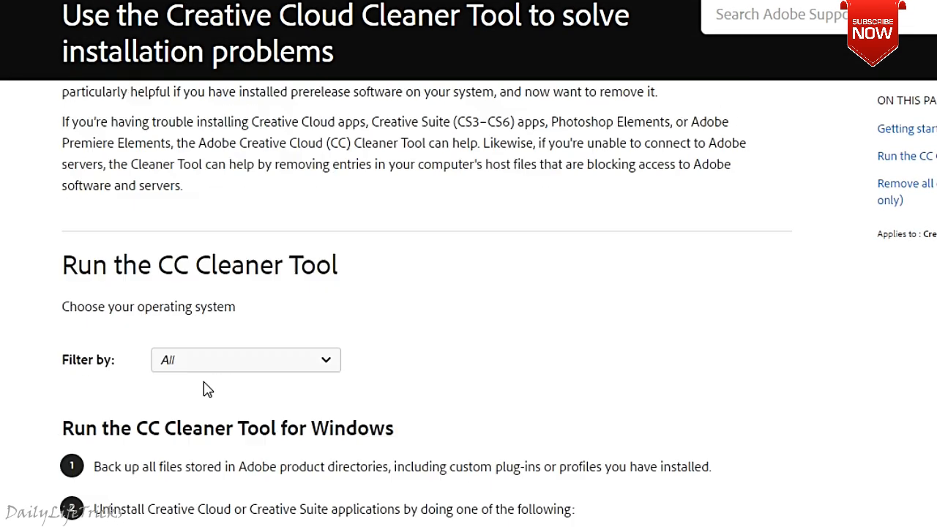
{"action": "scroll", "scroll_direction": "down", "scroll_amount": 3}
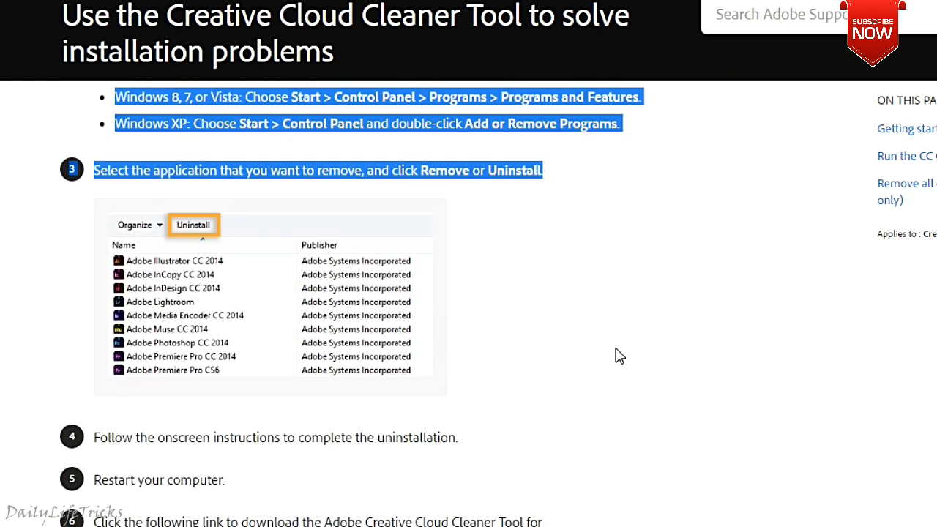
{"action": "scroll", "scroll_direction": "down", "scroll_amount": 3}
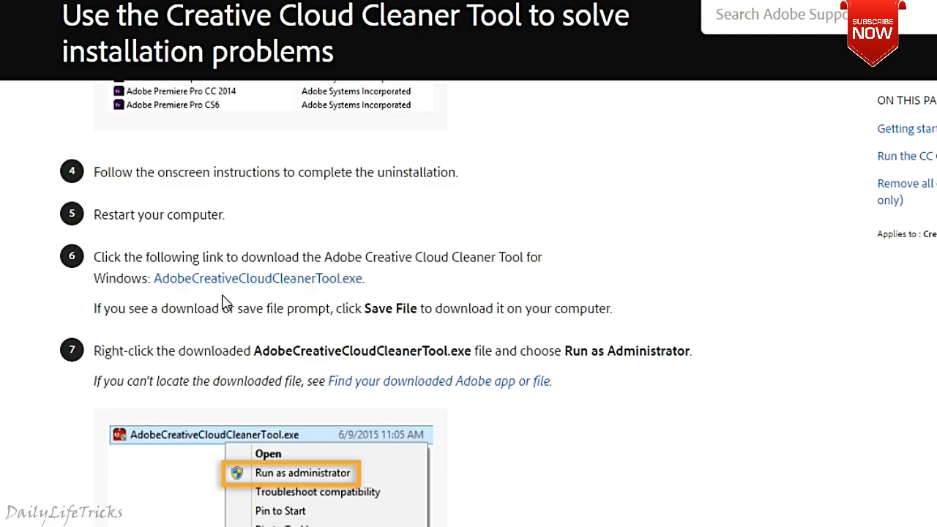
{"action": "mouse_move", "coordinate": [308, 286]}
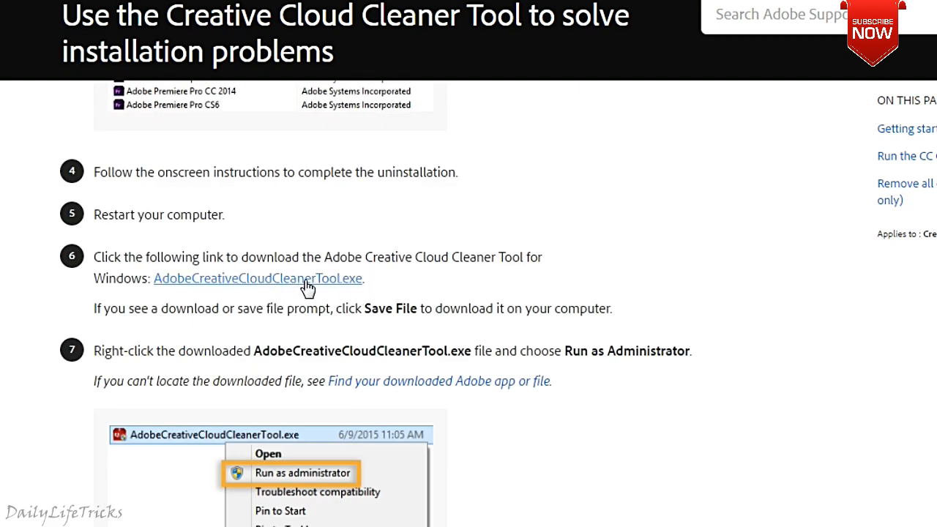
{"action": "mouse_move", "coordinate": [231, 298]}
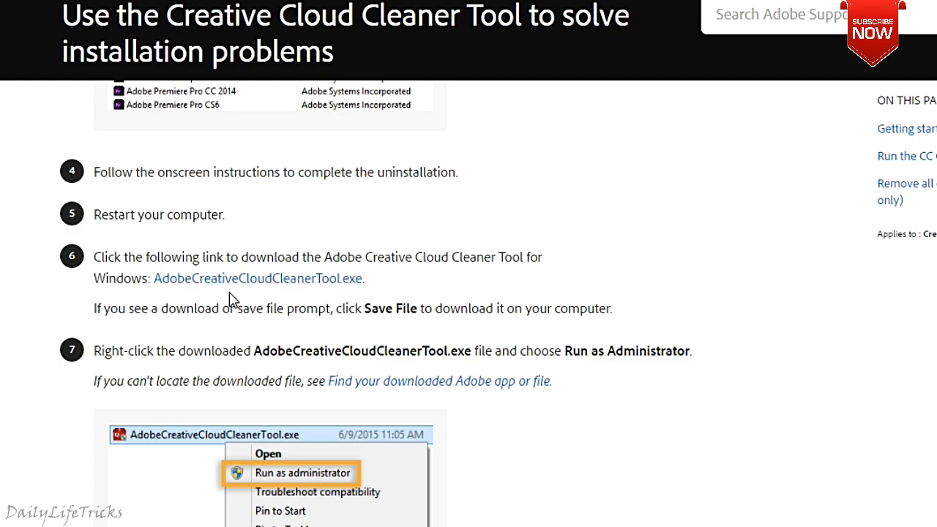
{"action": "mouse_move", "coordinate": [378, 303]}
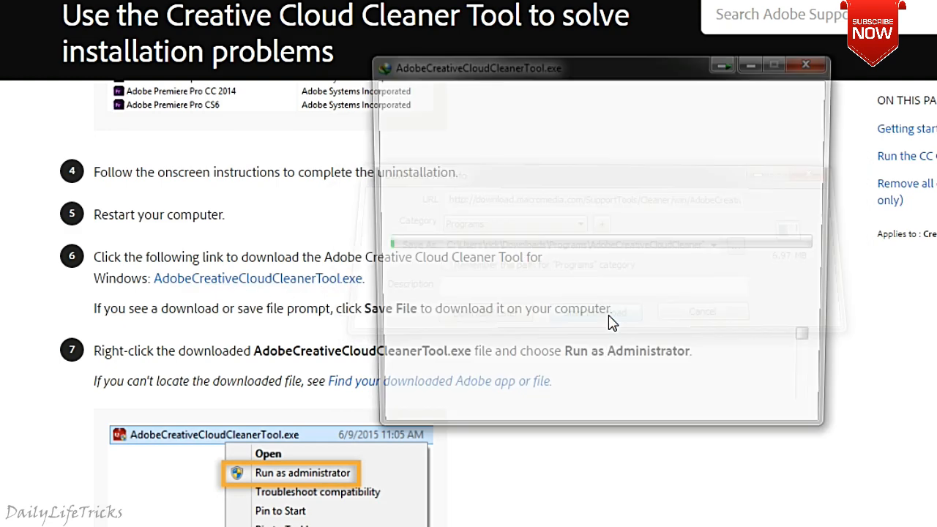
Save the AdobeCreativeCloudCleanerTool.exe download
{"action": "left_click", "coordinate": [596, 311]}
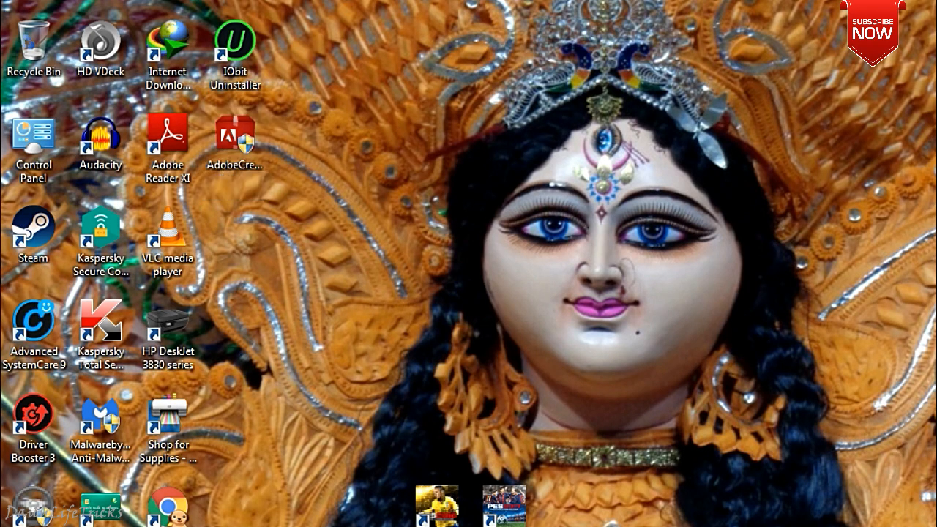
Run the Cleaner Tool, answering e for English, y to the licence and 1 to list installed products
{"action": "double_click", "coordinate": [234, 139]}
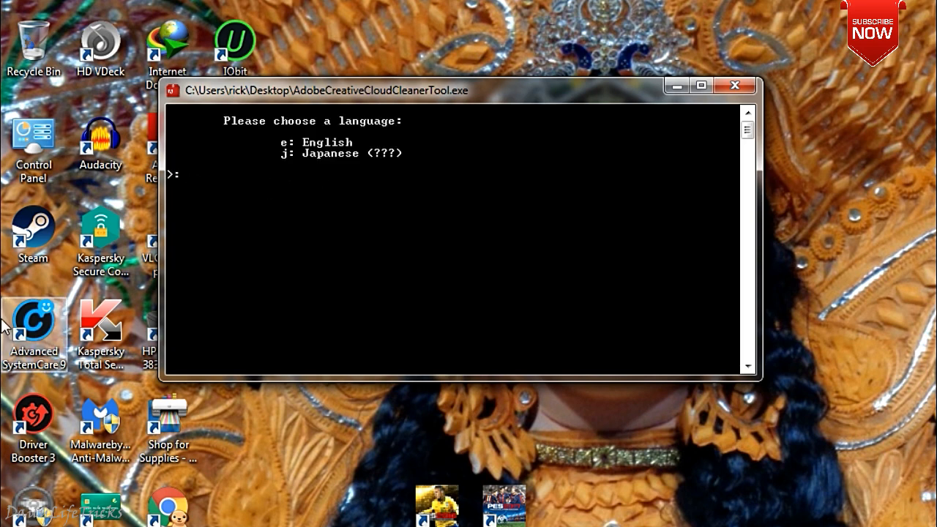
{"action": "type", "text": "e"}
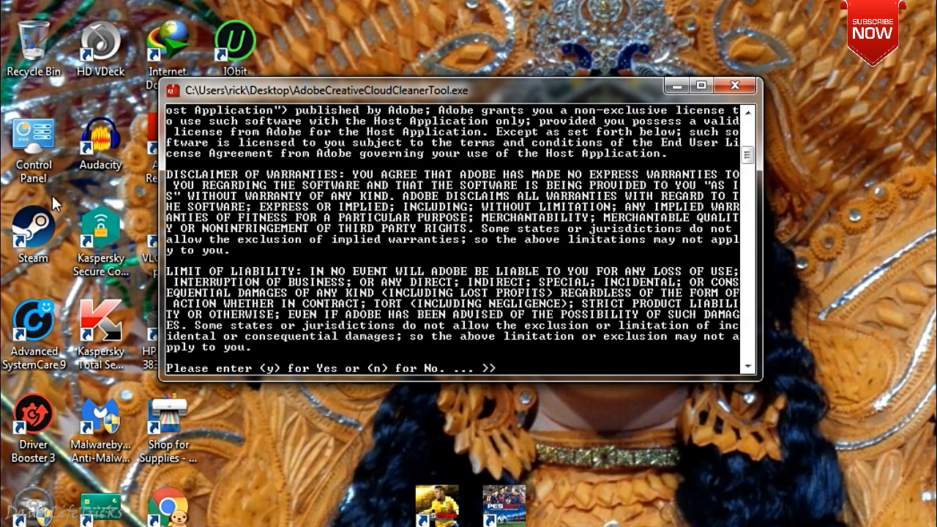
{"action": "type", "text": "y"}
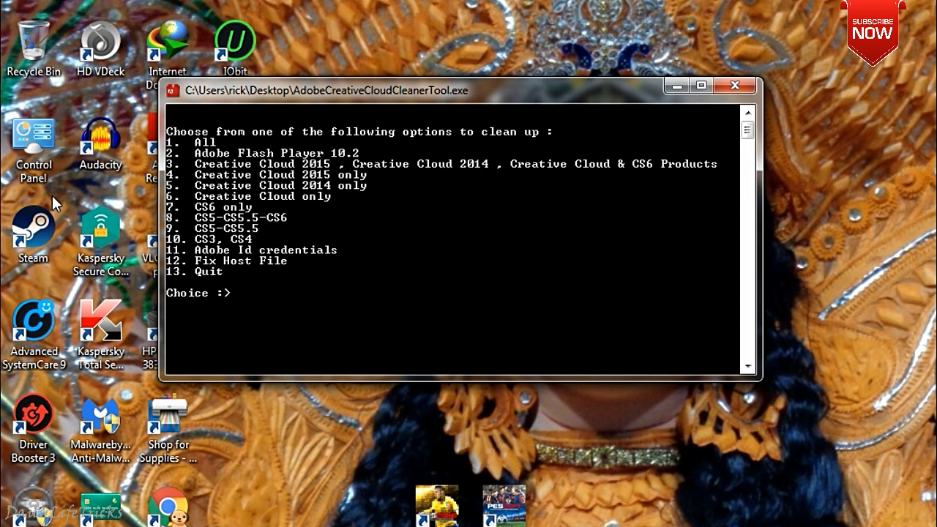
{"action": "type", "text": "1"}
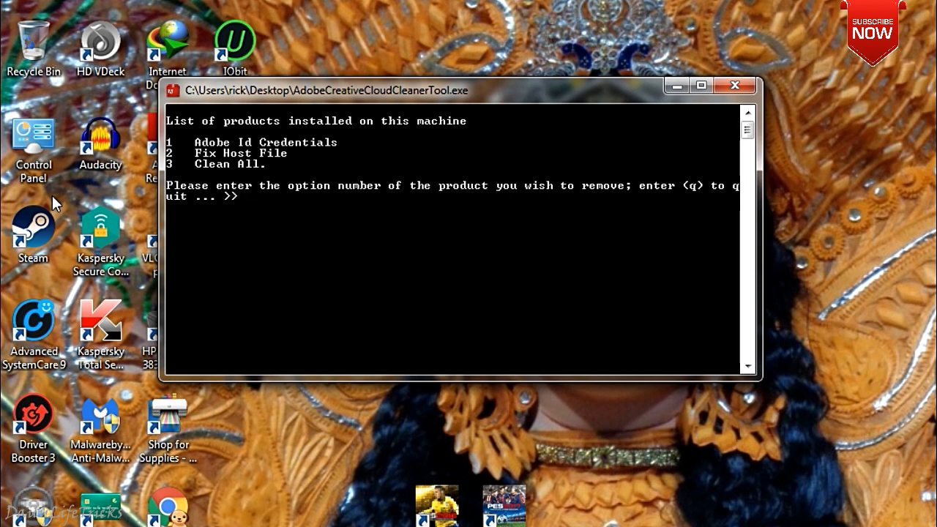
Choose 3 Clean All, confirm with y, and close the tool once it reports success
{"action": "type", "text": "3"}
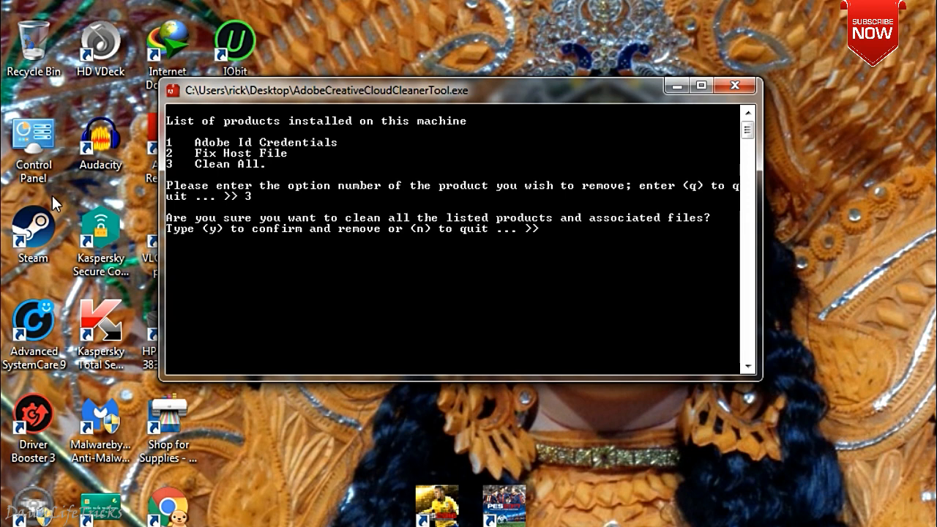
{"action": "type", "text": "y"}
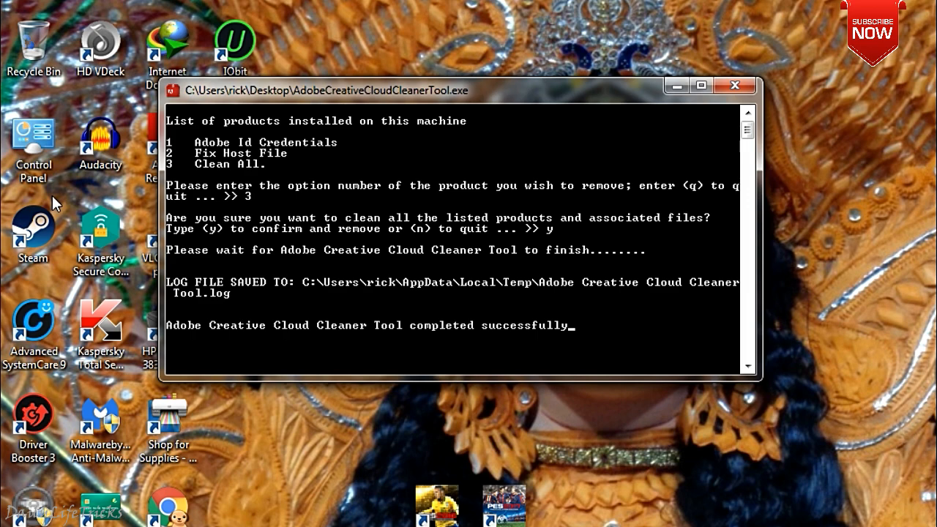
{"action": "left_click", "coordinate": [735, 85]}
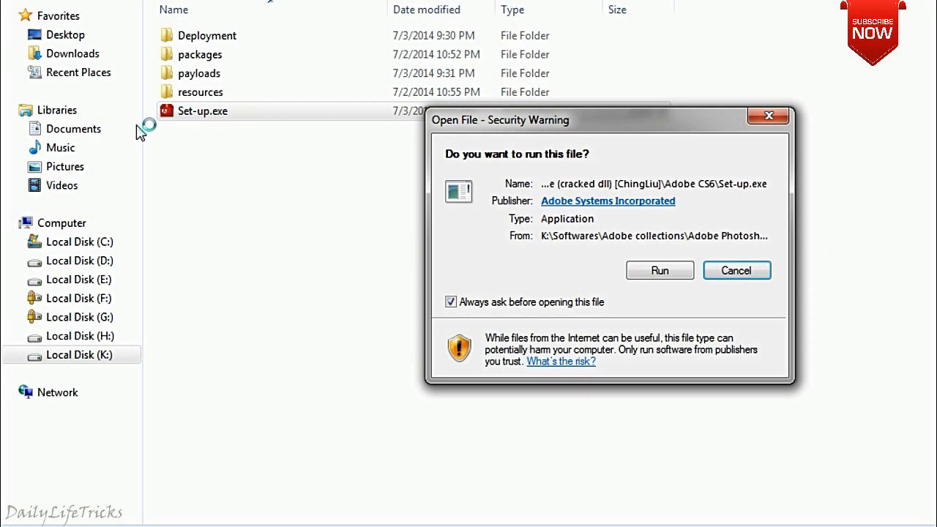
Allow Set-up.exe to run again, now reaching Initializing Installer
{"action": "left_click", "coordinate": [659, 269]}
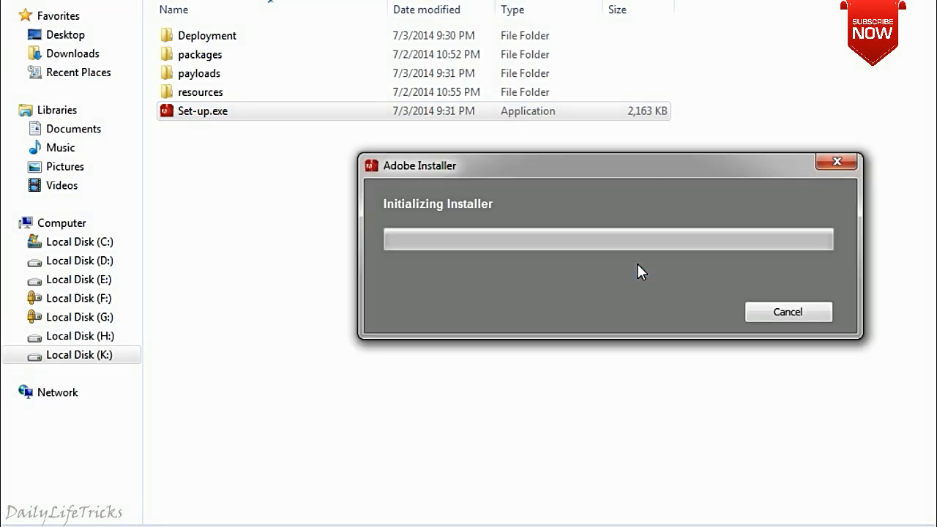